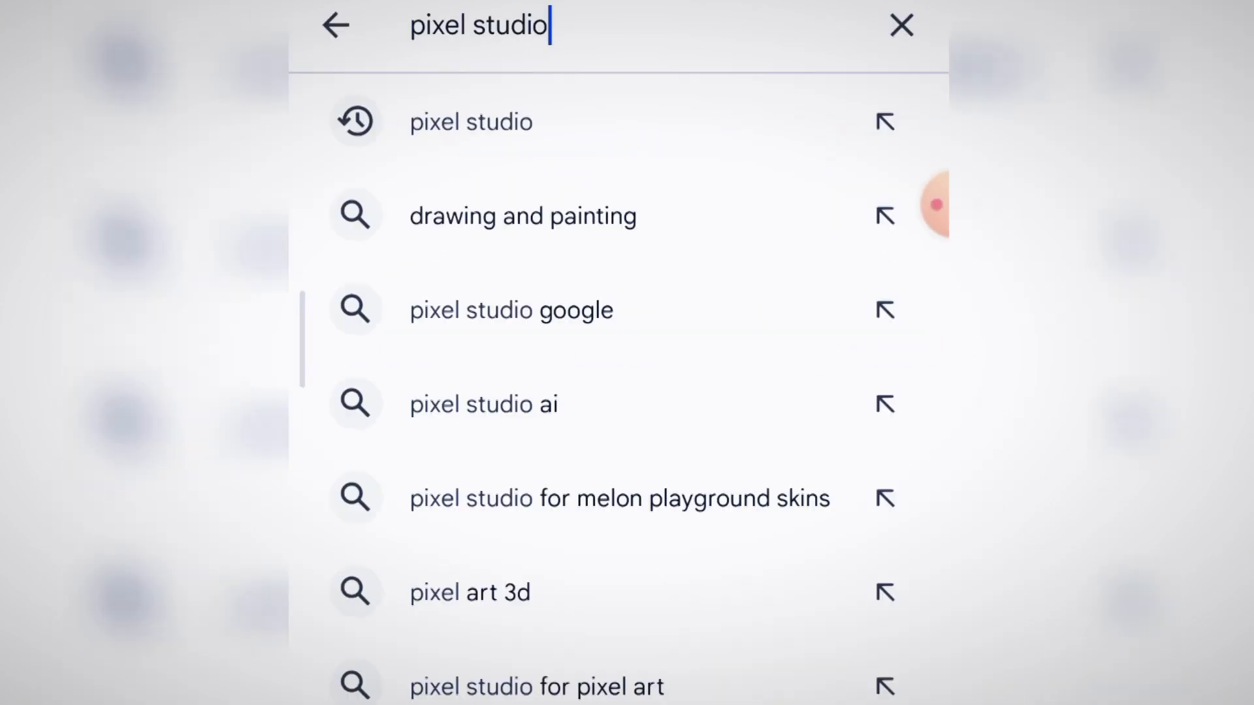
Search the Play Store for 'pixel studio' and choose the matching suggestion
{"action": "key", "text": "Backspace"}
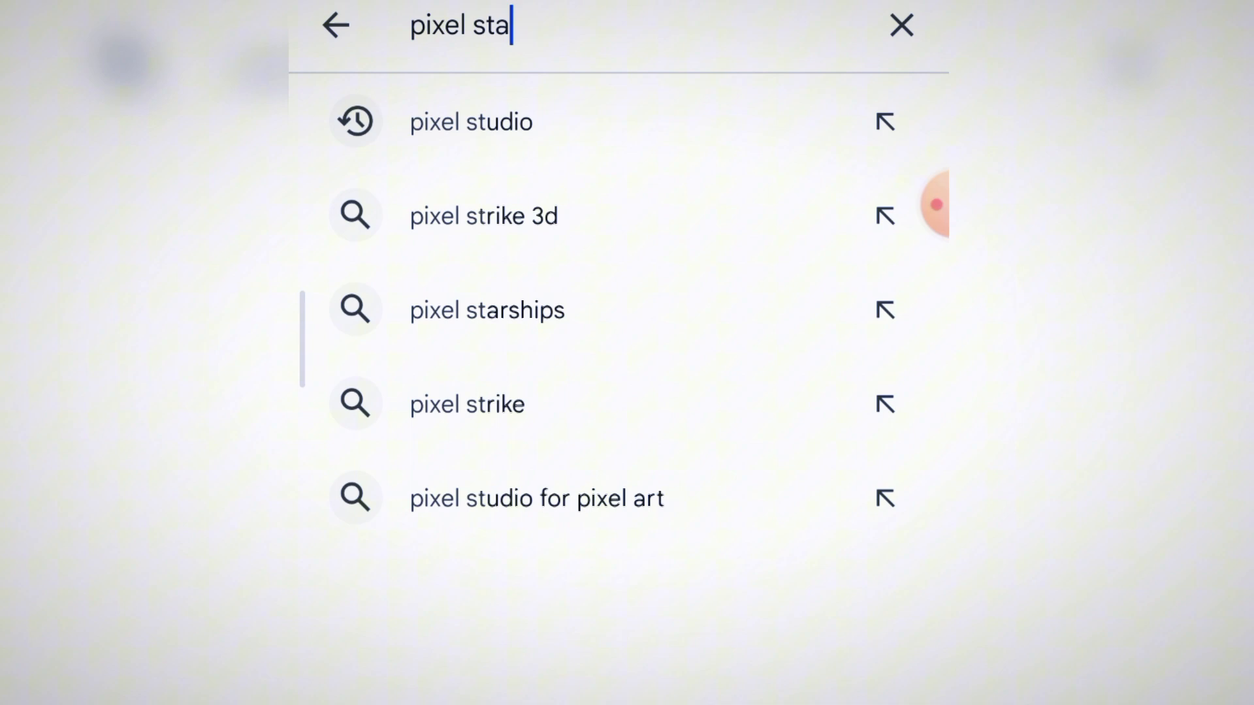
{"action": "left_click", "coordinate": [470, 121]}
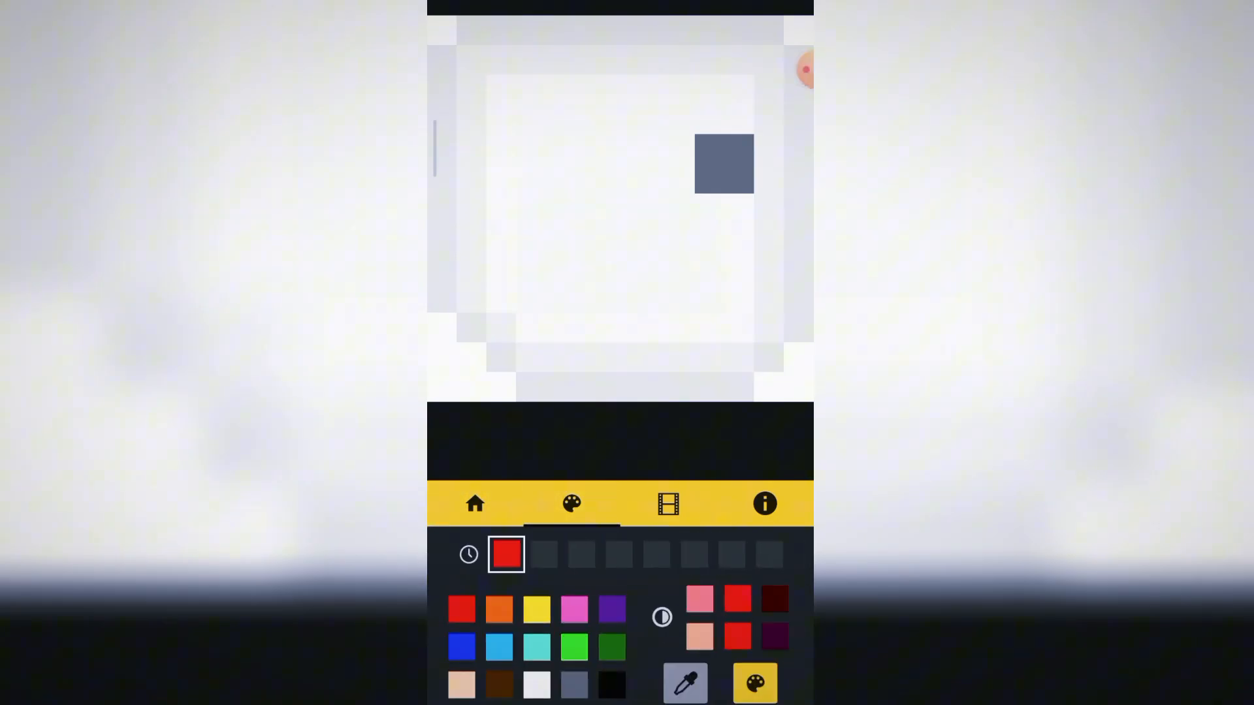
Choose a bright yellow shade in the custom Color Picker and confirm it
{"action": "left_click", "coordinate": [753, 683]}
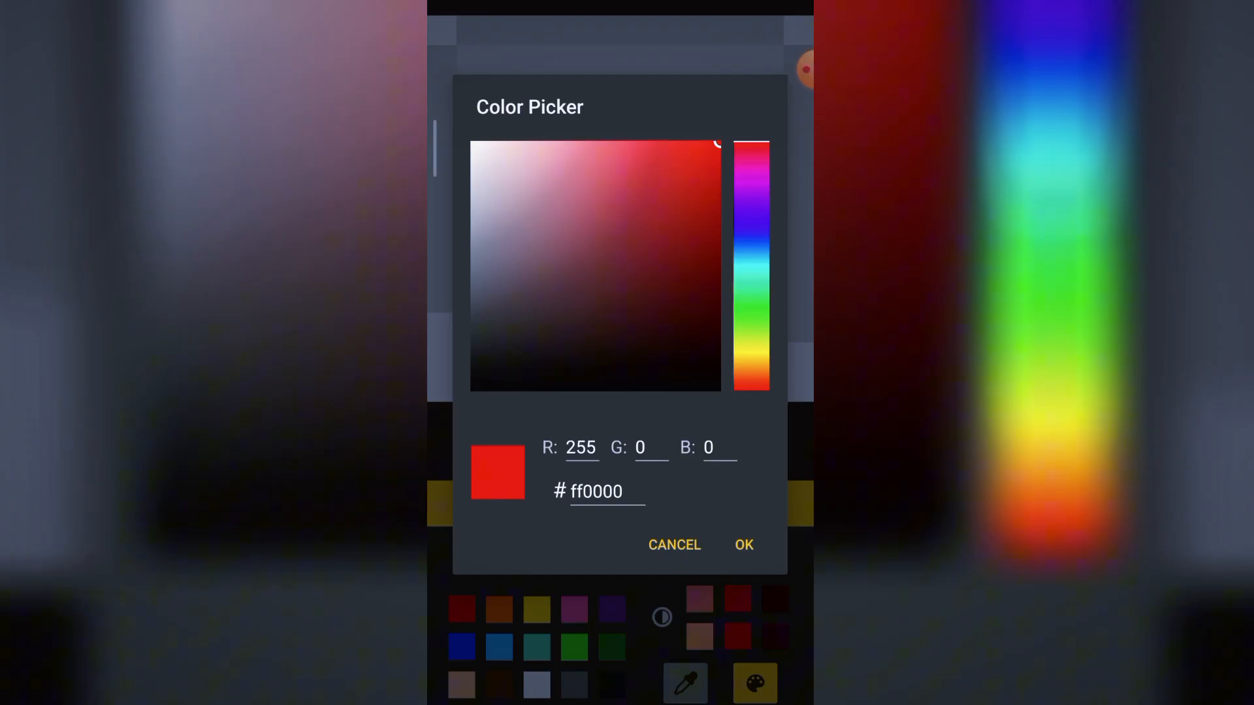
{"action": "left_click", "coordinate": [749, 326]}
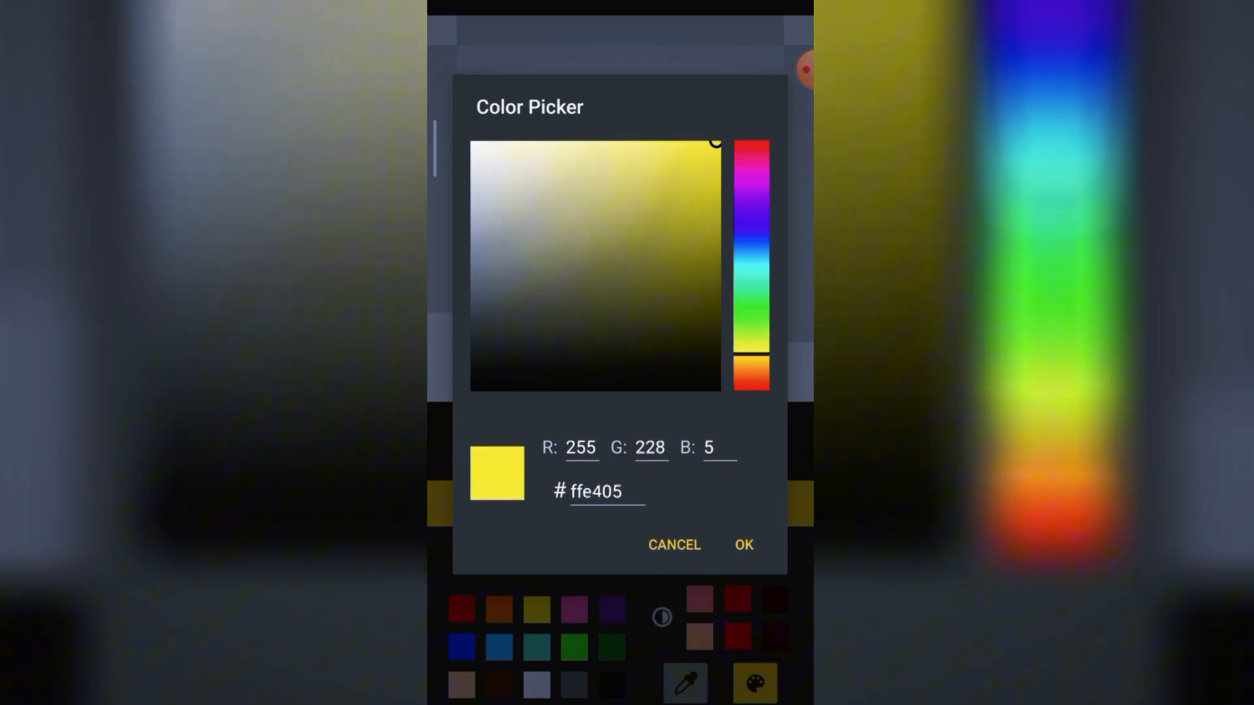
{"action": "left_click", "coordinate": [744, 545]}
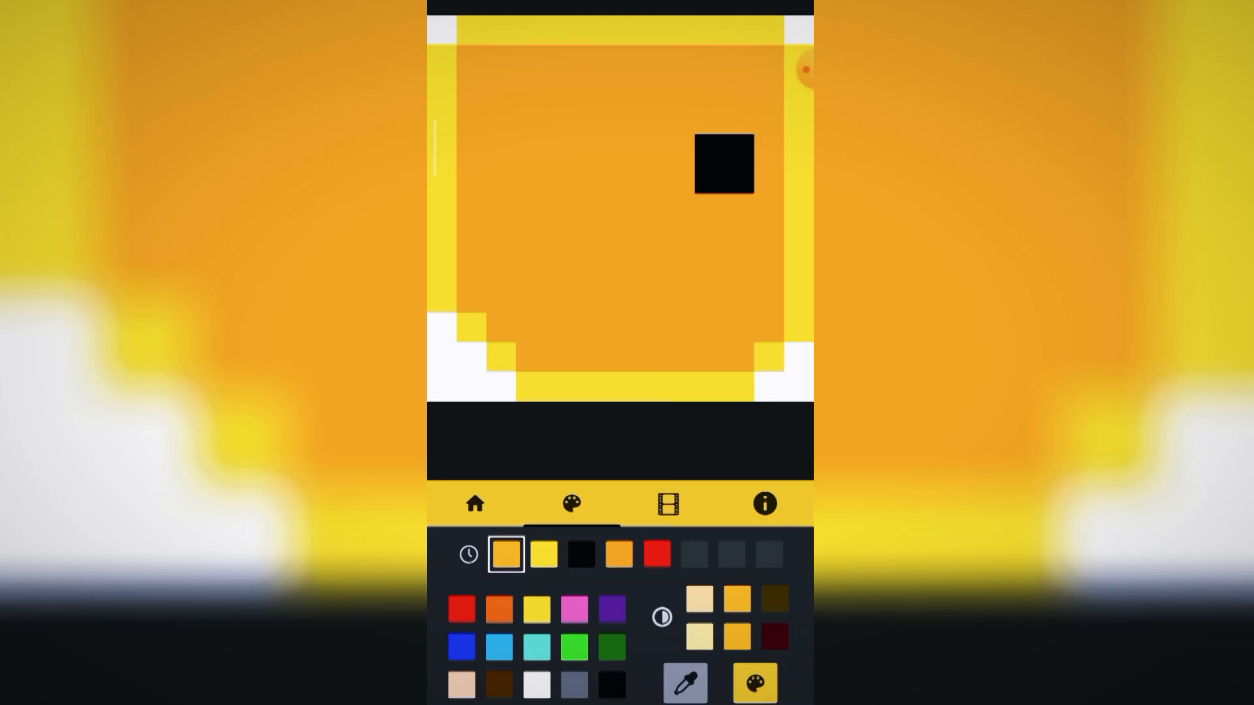
Paint the remaining texture parts with the yellow and orange swatches
{"action": "left_click", "coordinate": [474, 504]}
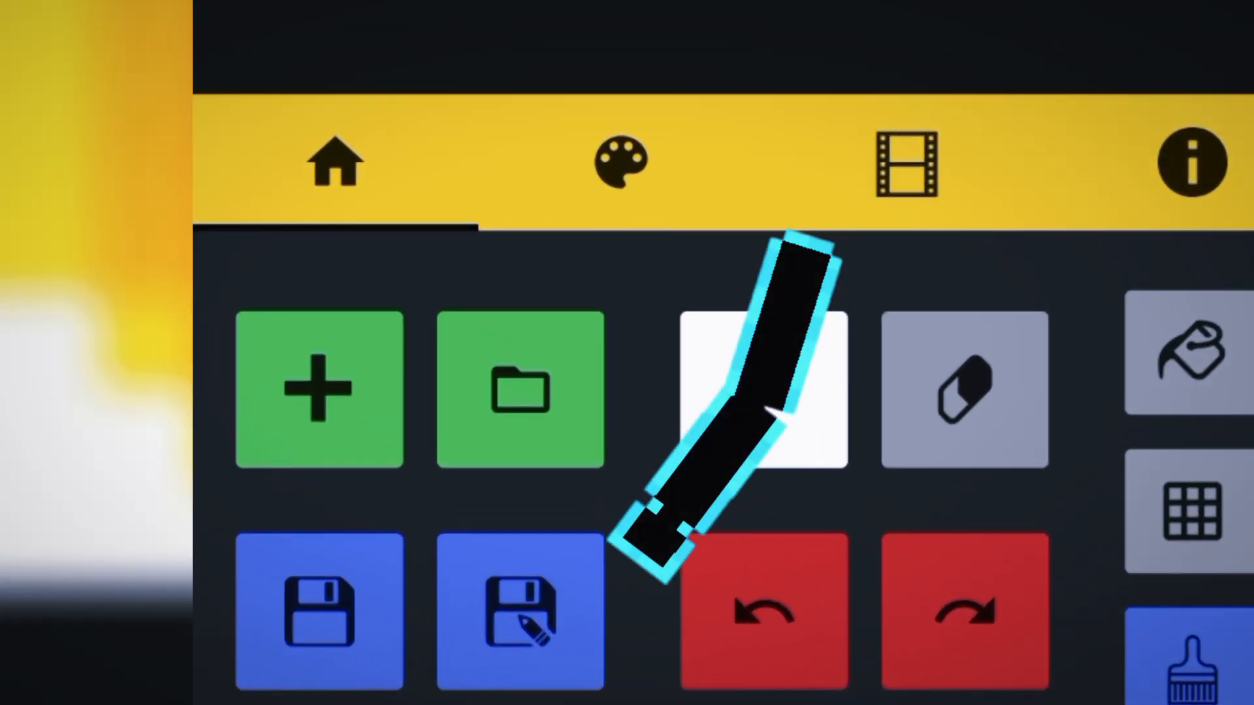
{"action": "left_click", "coordinate": [519, 611]}
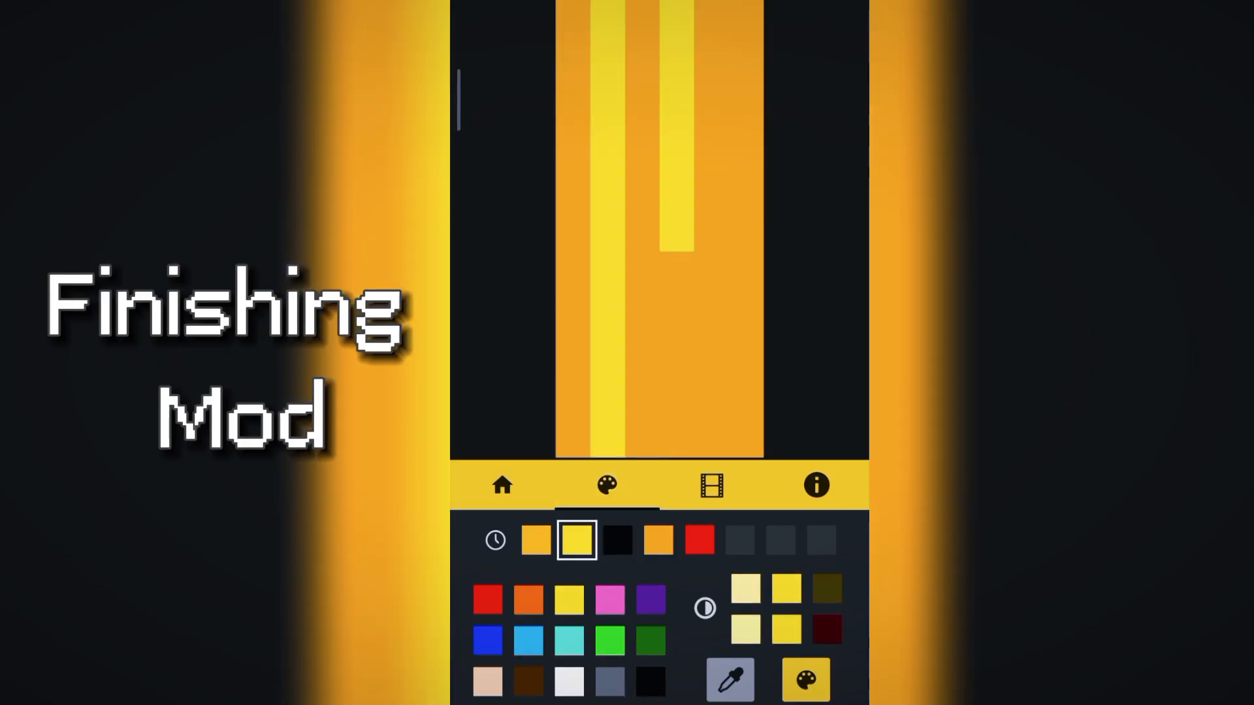
Save the finished yellow-and-orange texture as an image from the home tools
{"action": "left_click", "coordinate": [535, 540]}
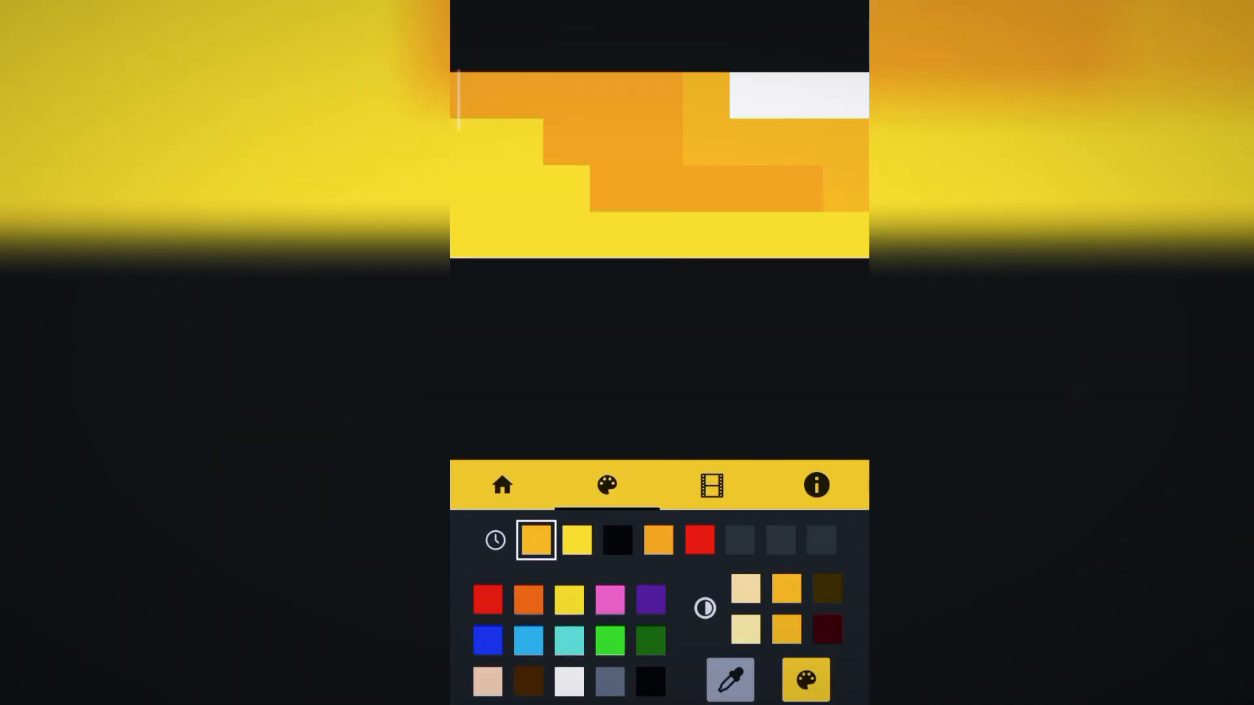
{"action": "left_click", "coordinate": [502, 485]}
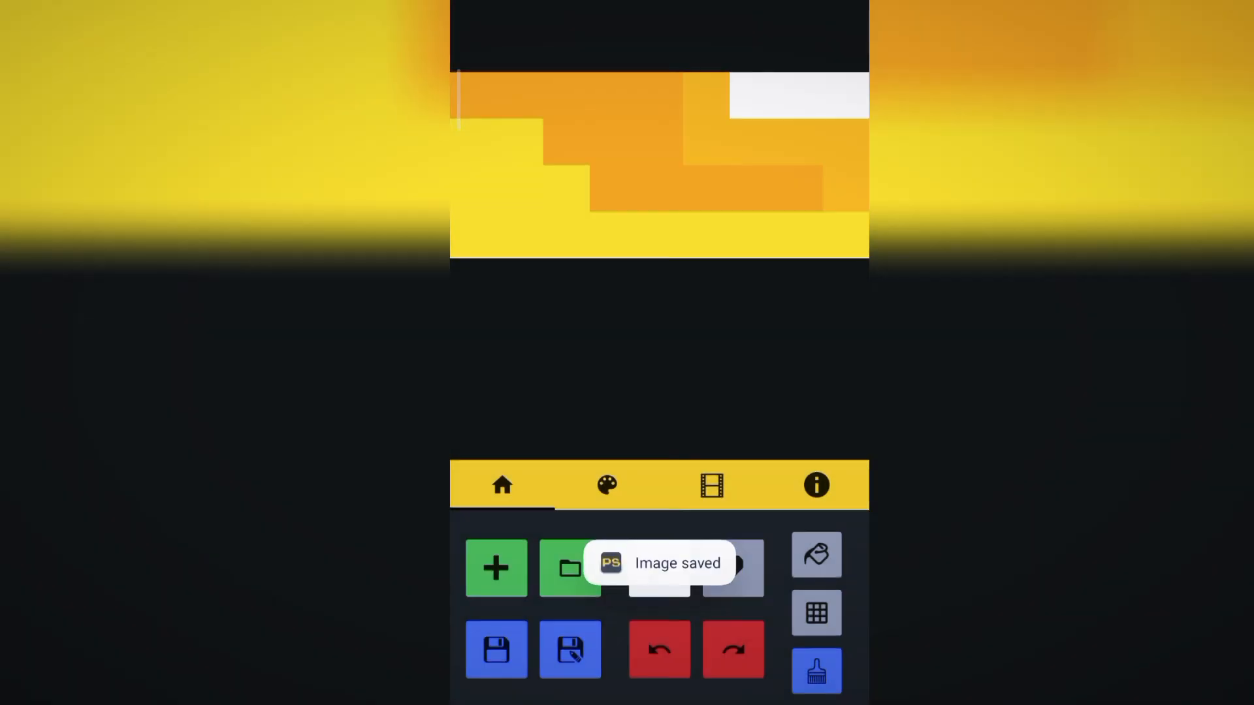